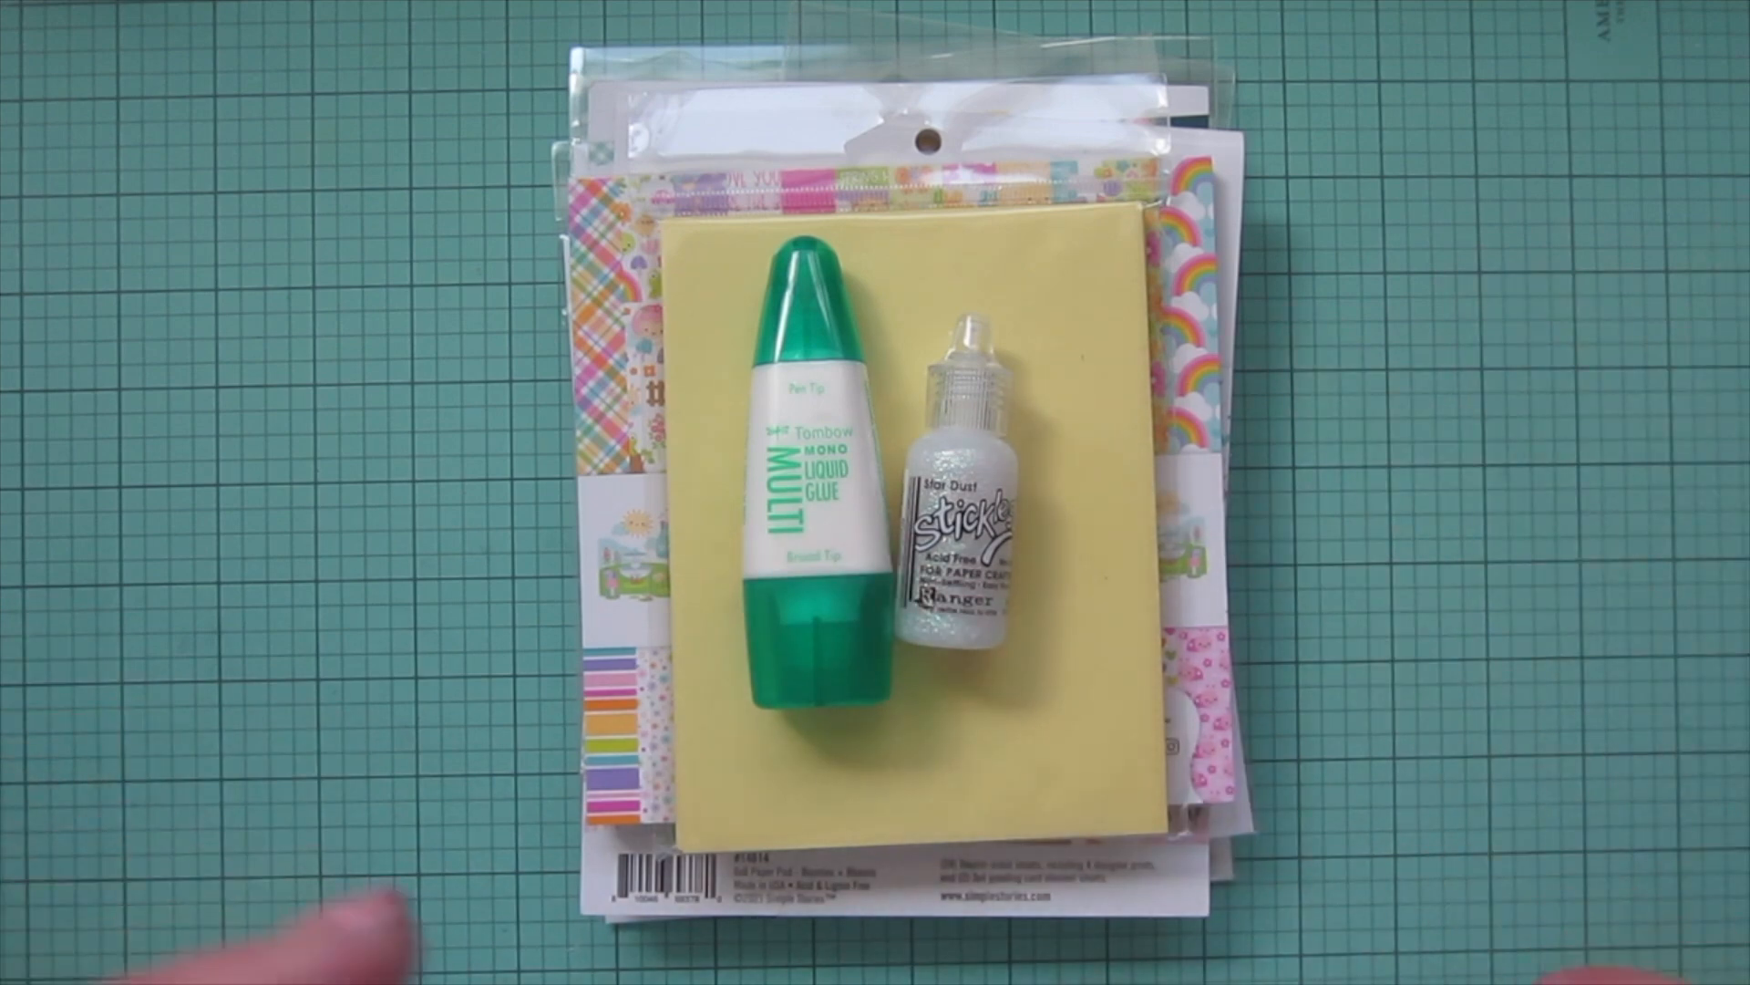
mouse_move(1563, 926)
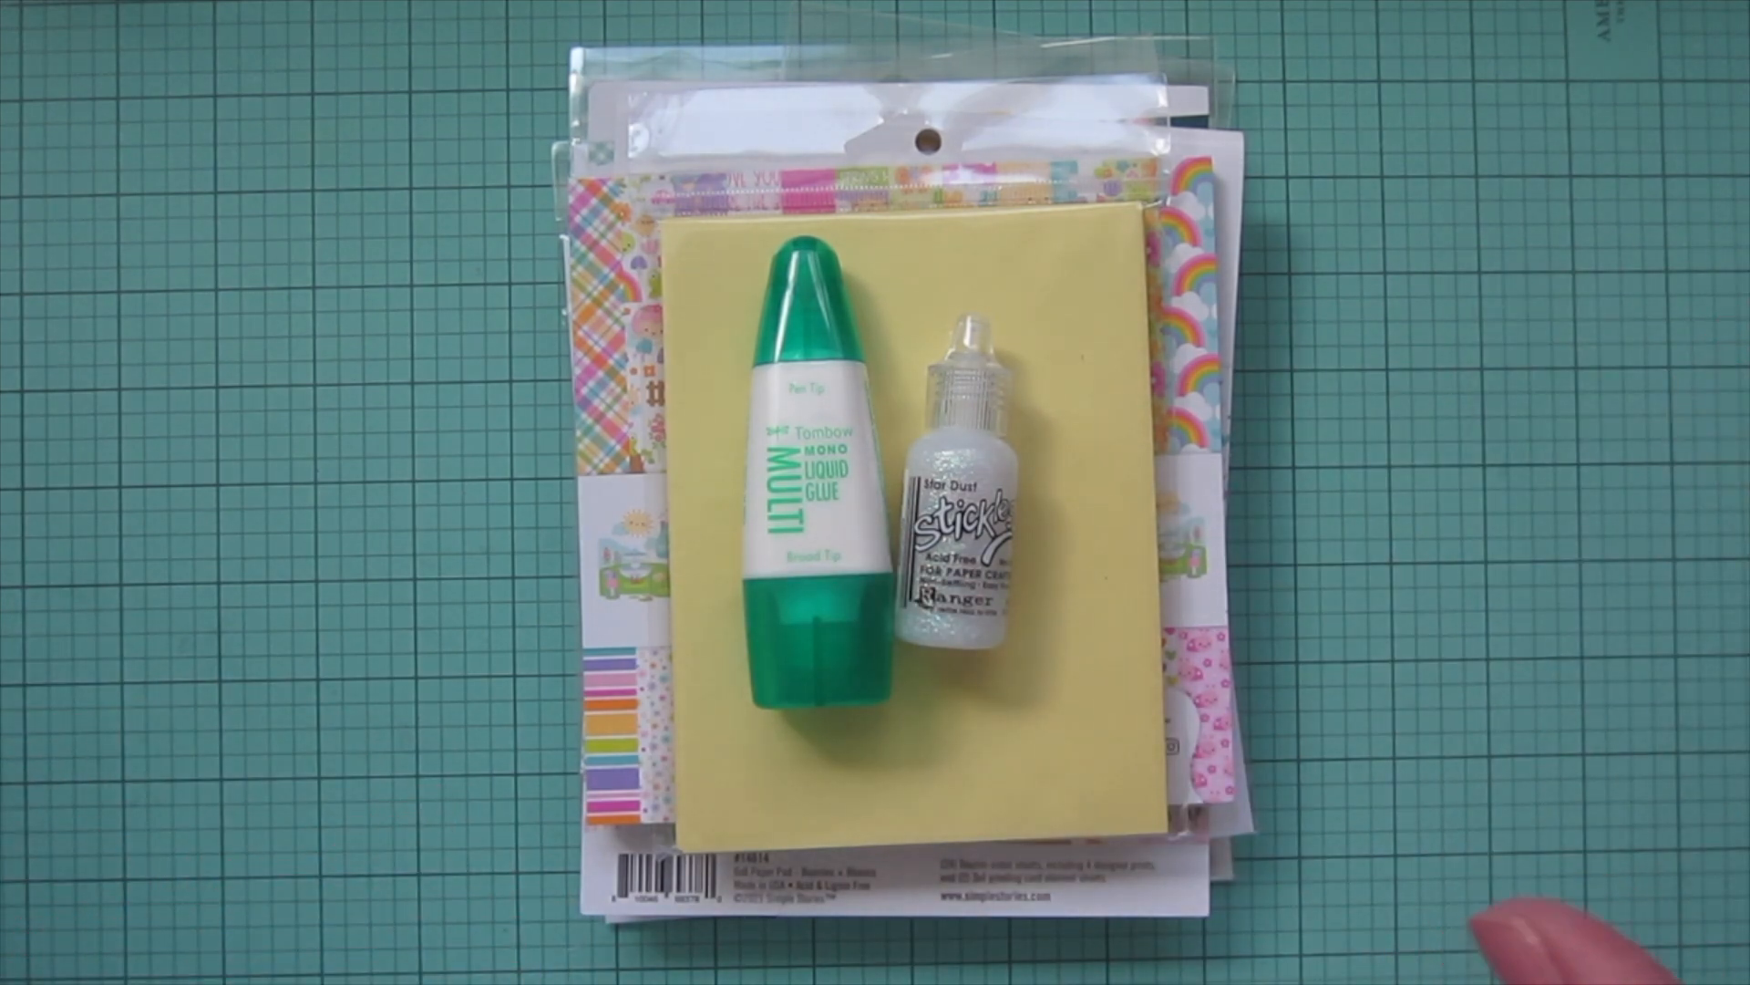